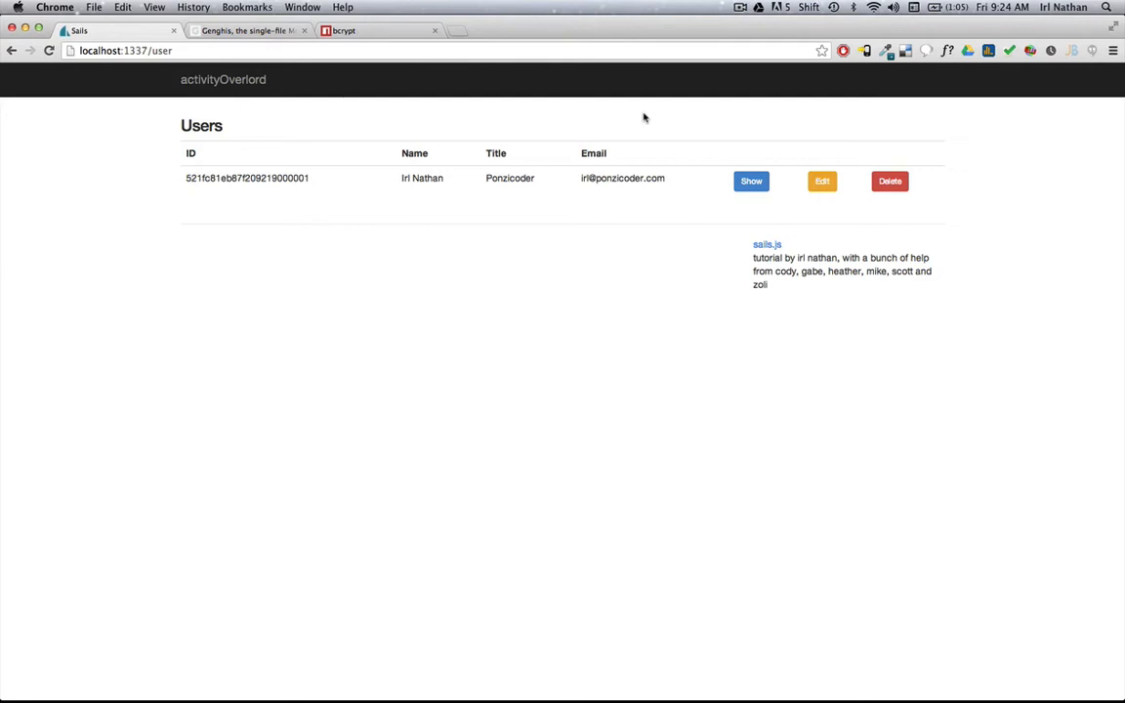
mouse_move(543, 94)
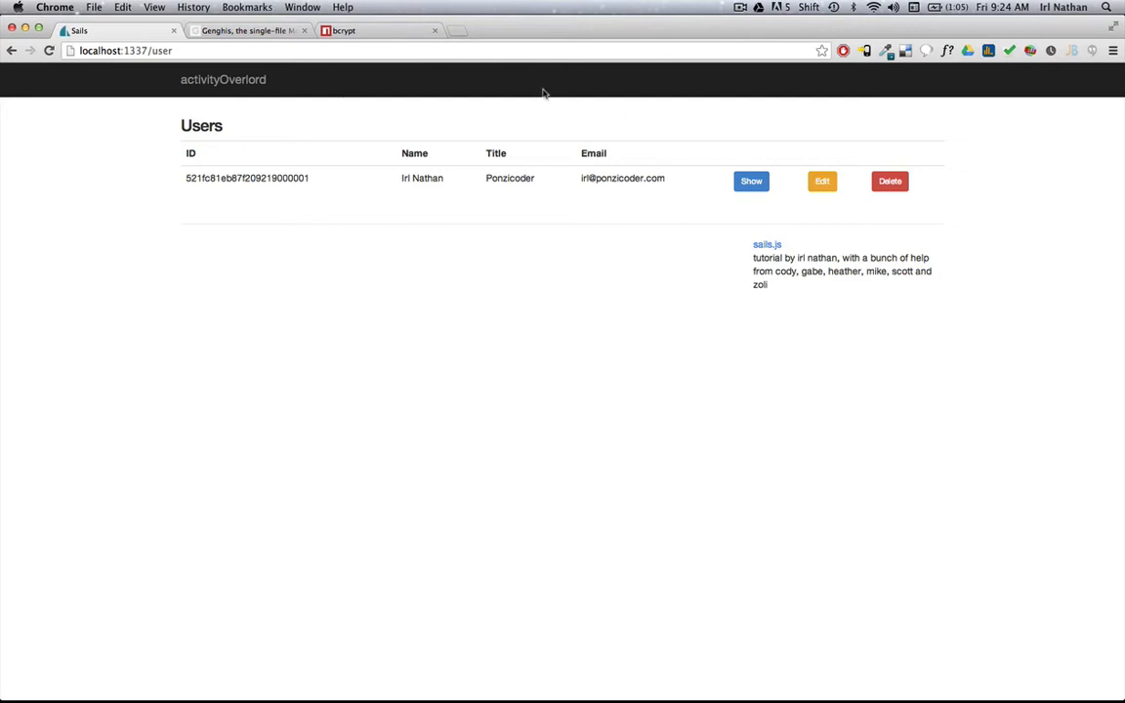
- Switch Chrome to the npm registry page for the bcrypt package
left_click(381, 32)
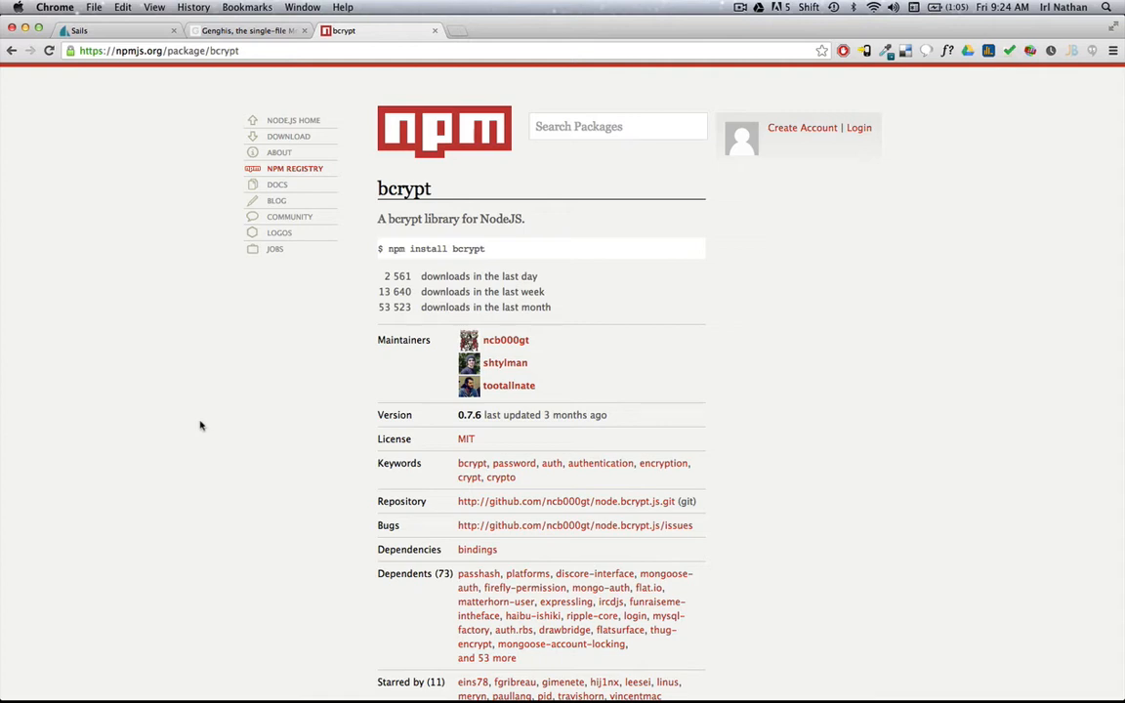
mouse_move(627, 250)
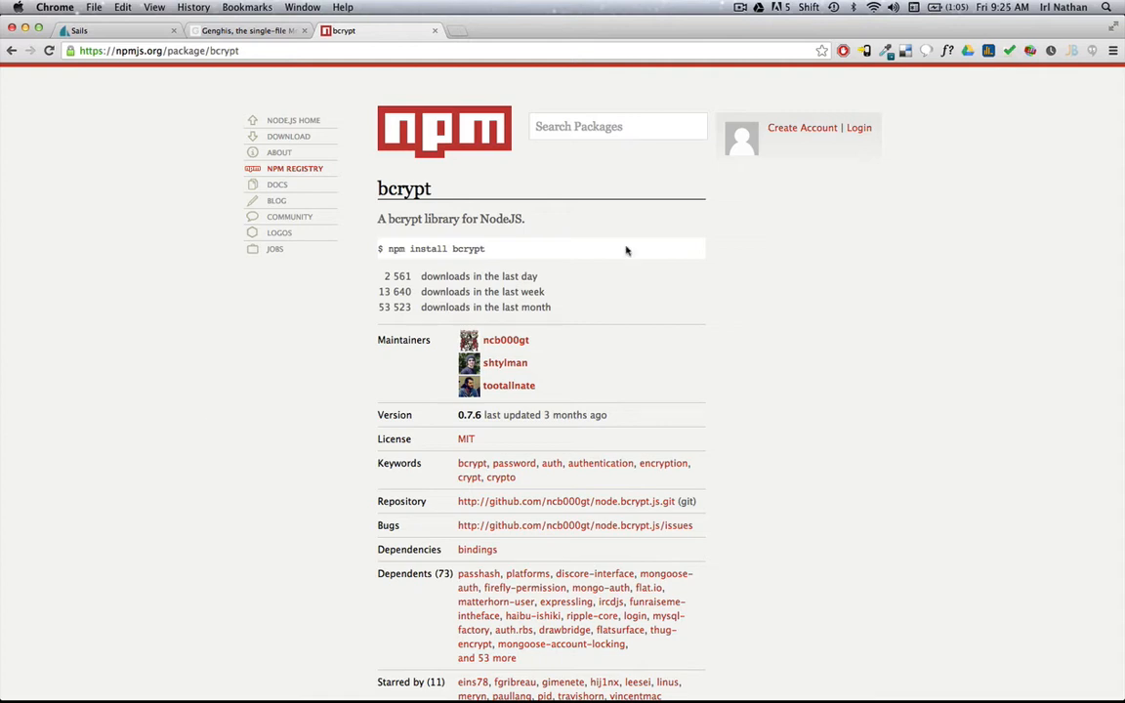
mouse_move(549, 239)
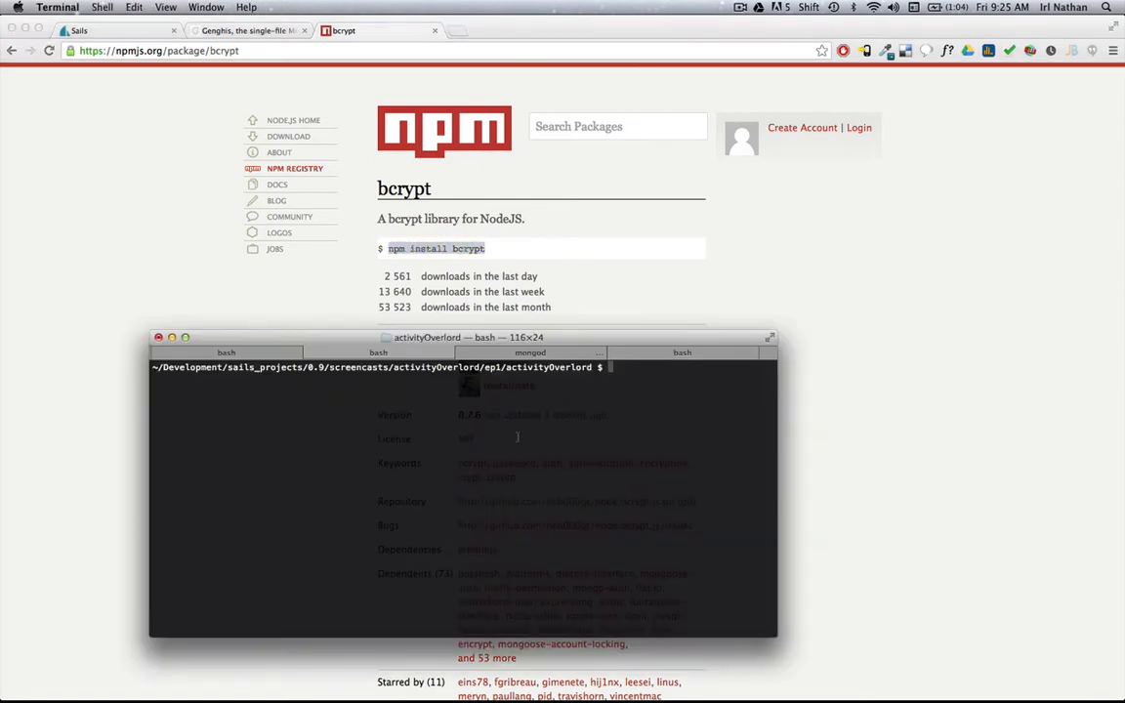
- Run 'npm install bcrypt --save' in Terminal to add bcrypt as a project dependency
type("npm install bcrypt")
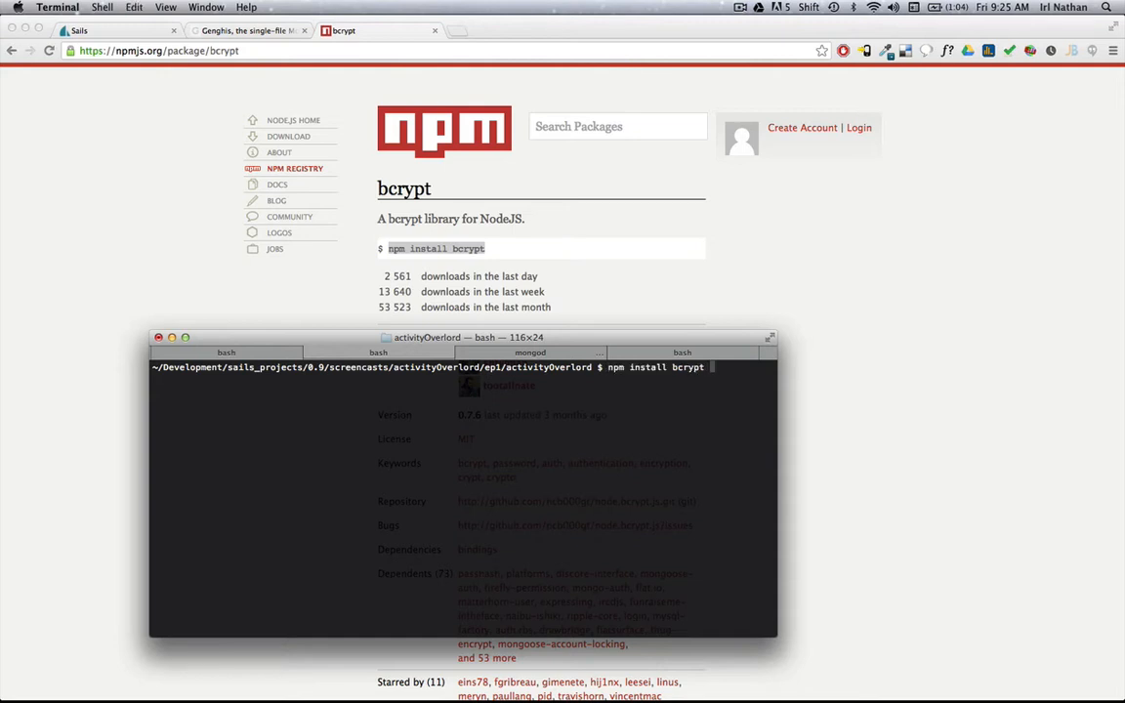
type("--save")
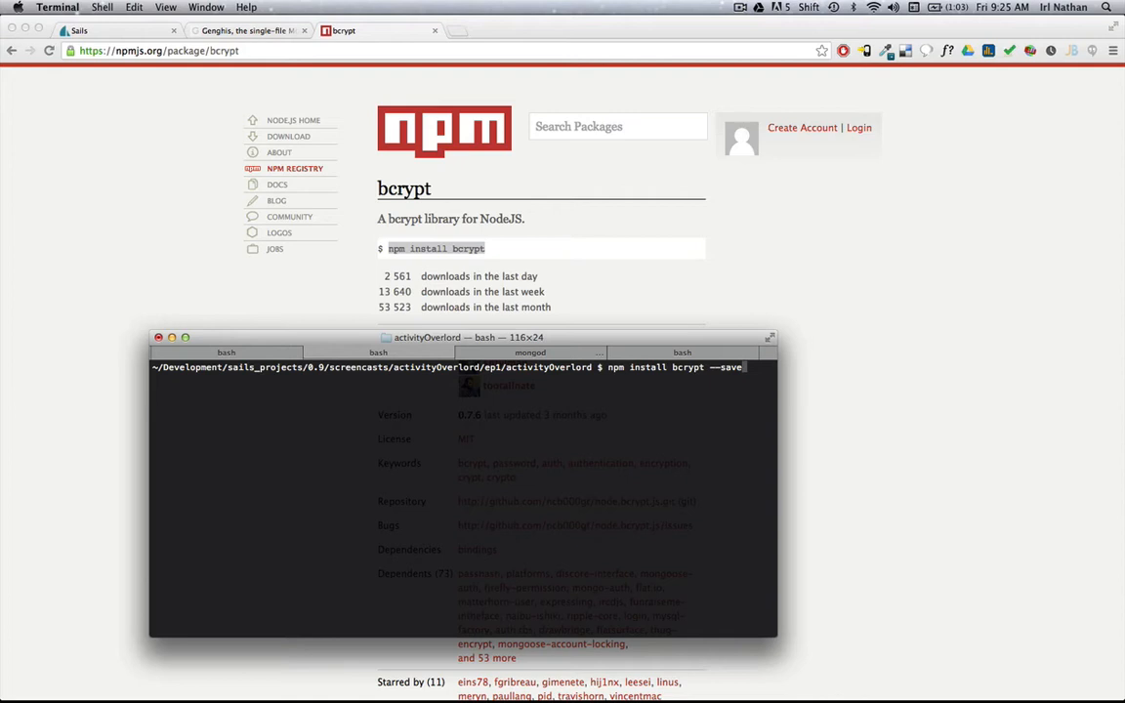
key("Backspace")
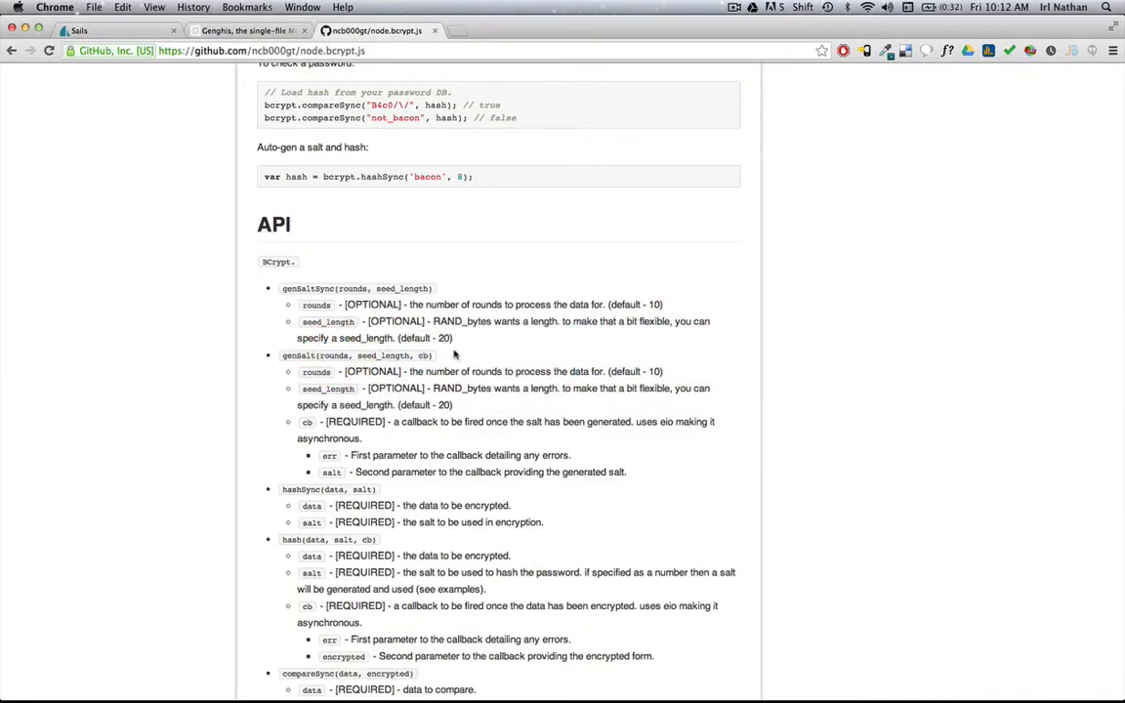
mouse_move(407, 254)
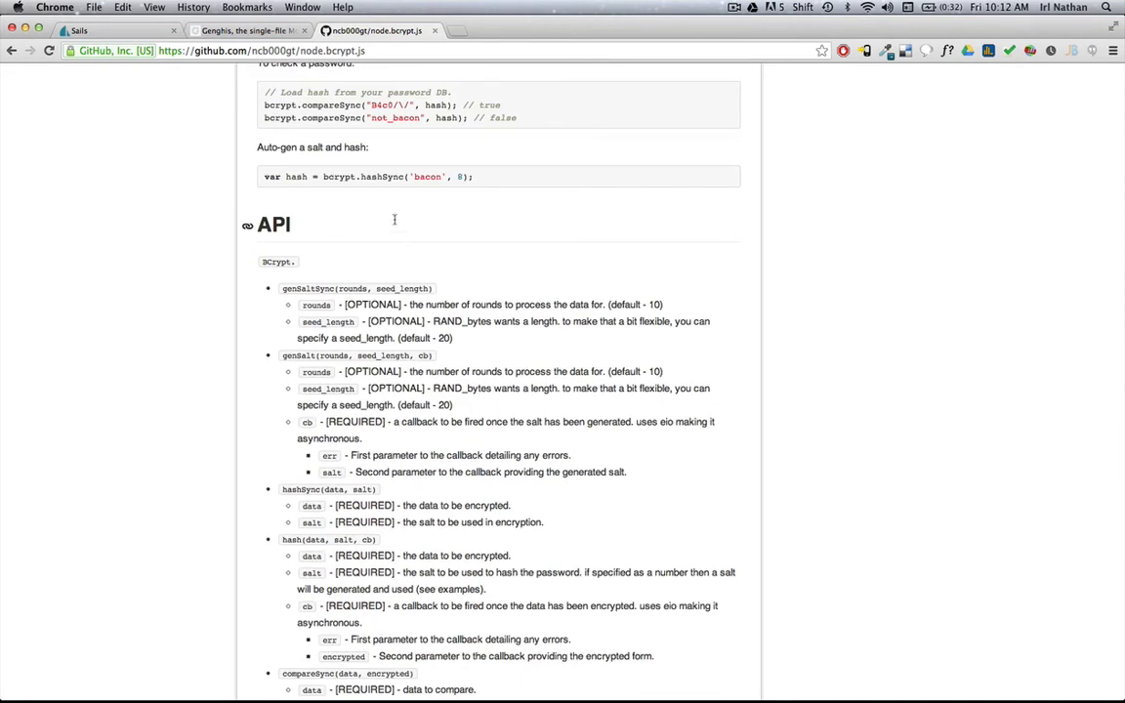
mouse_move(356, 172)
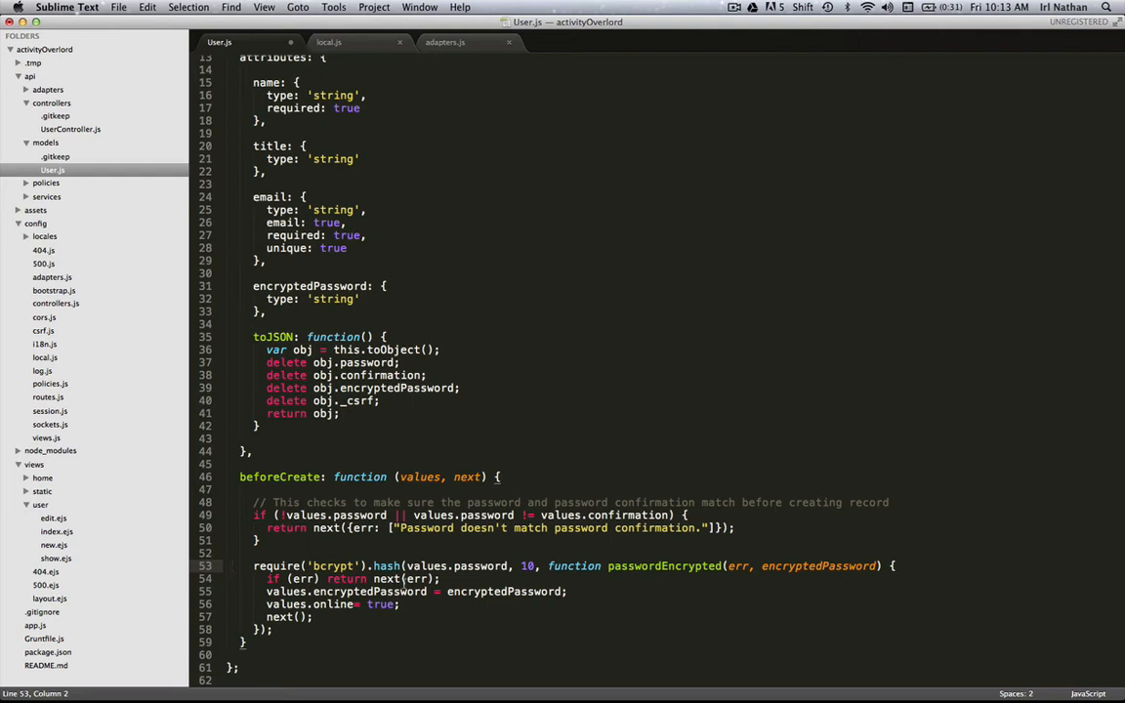
mouse_move(779, 586)
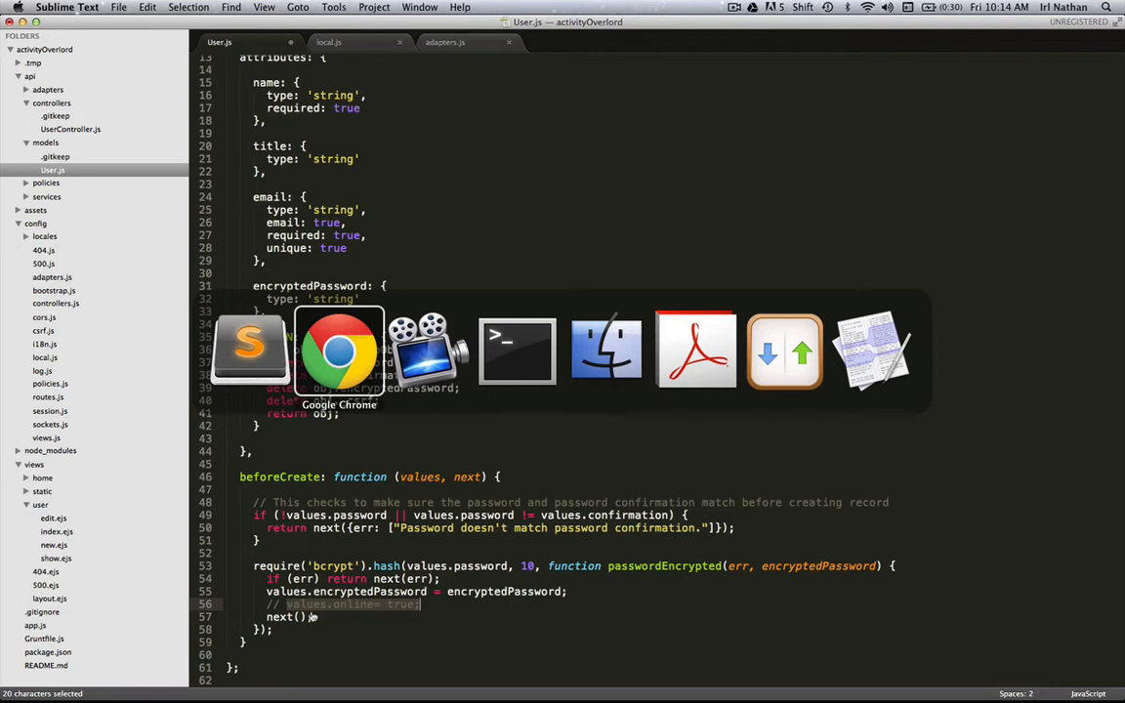
- Lift the Sails server for activityOverlord from Terminal on port 1337
left_click(518, 352)
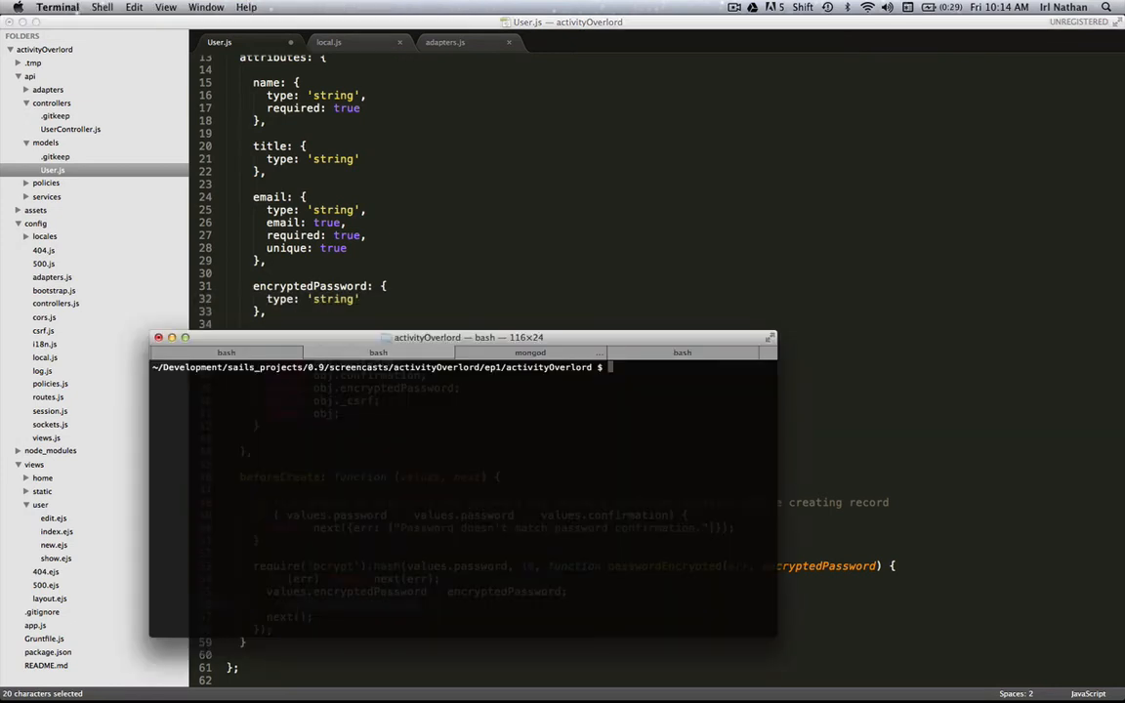
type("sails")
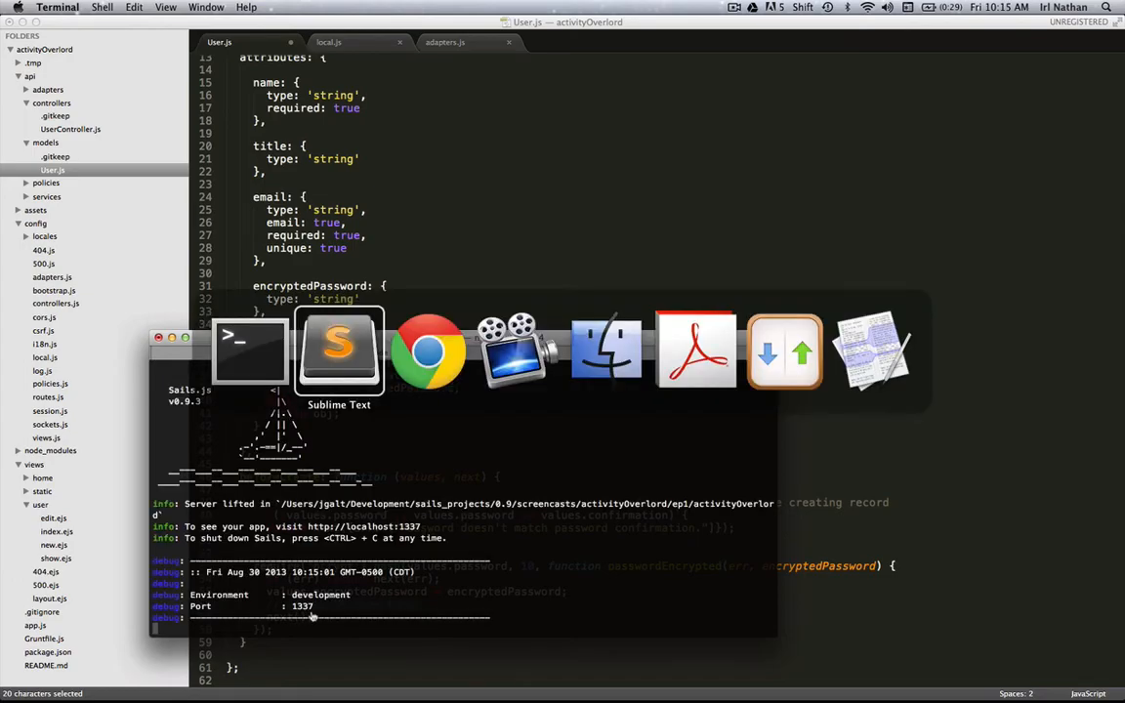
left_click(428, 349)
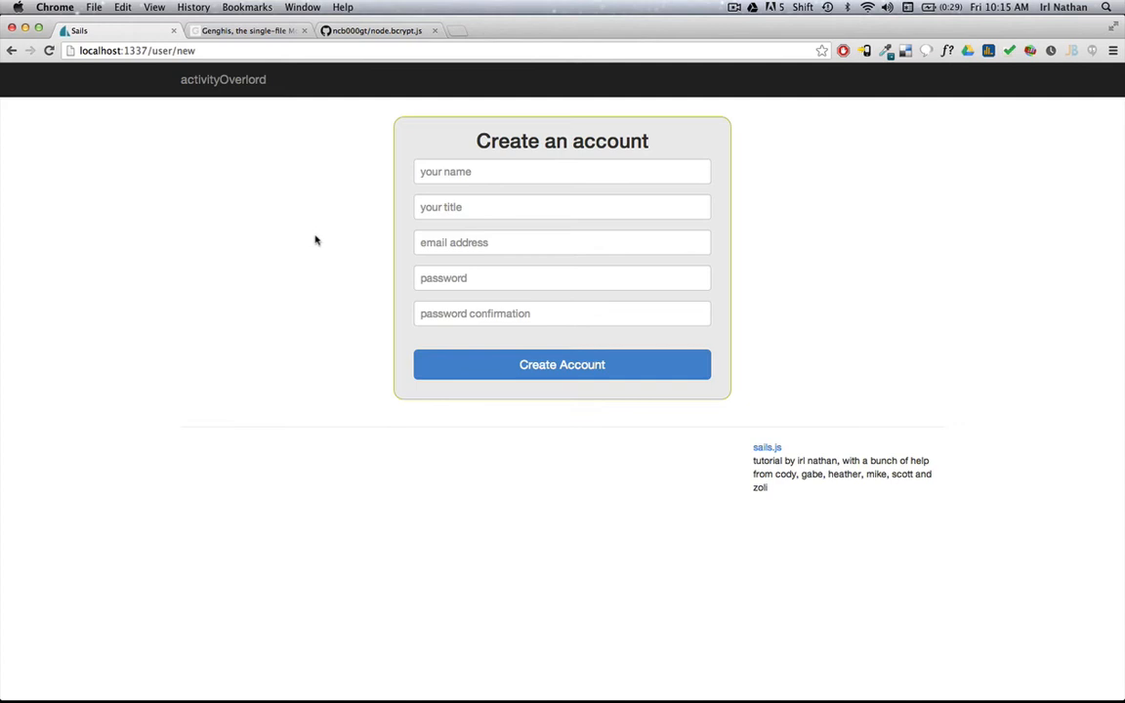
type("Nikola Tesla")
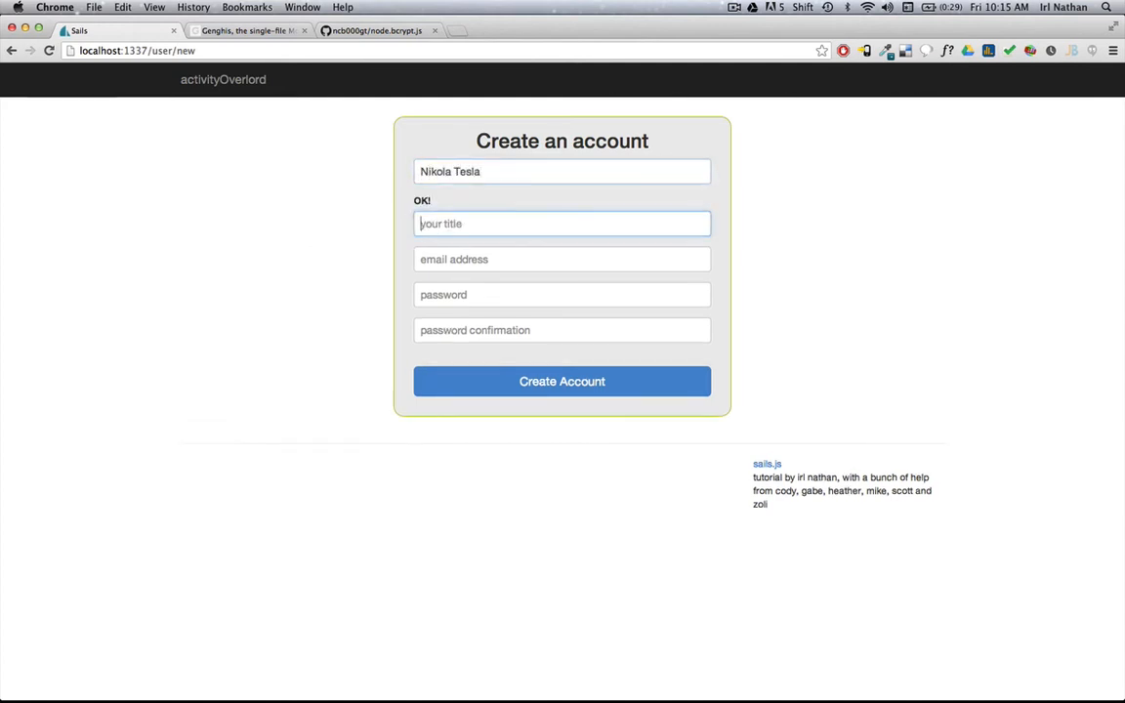
type("Genius")
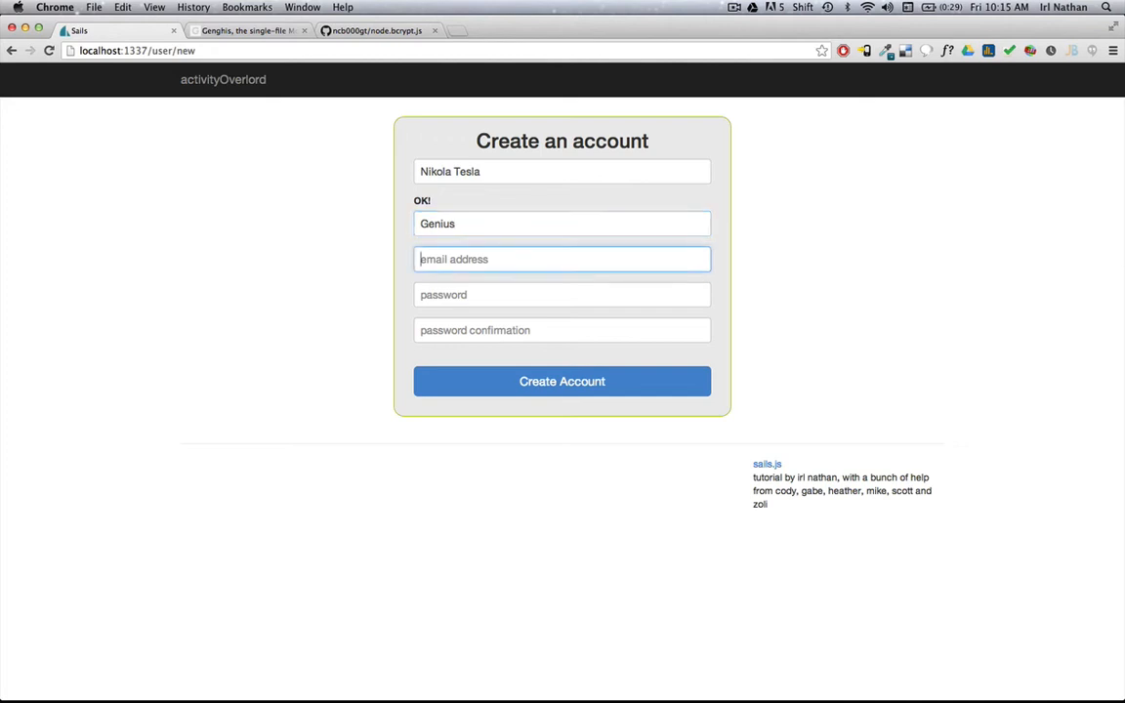
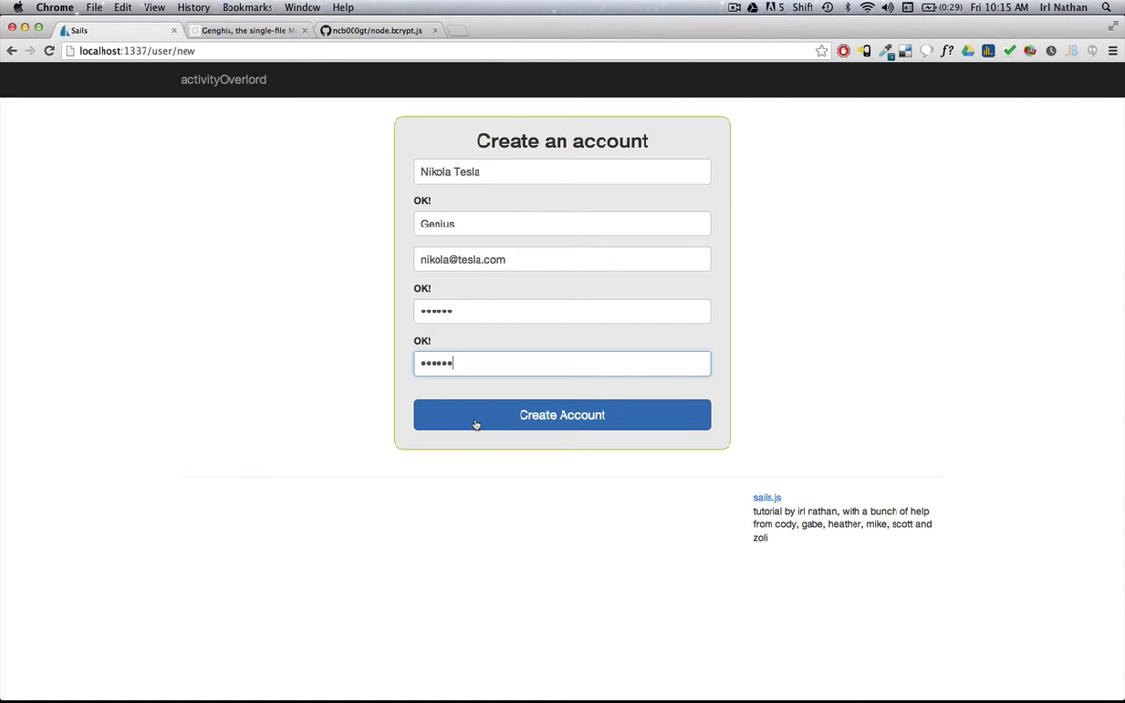
left_click(562, 414)
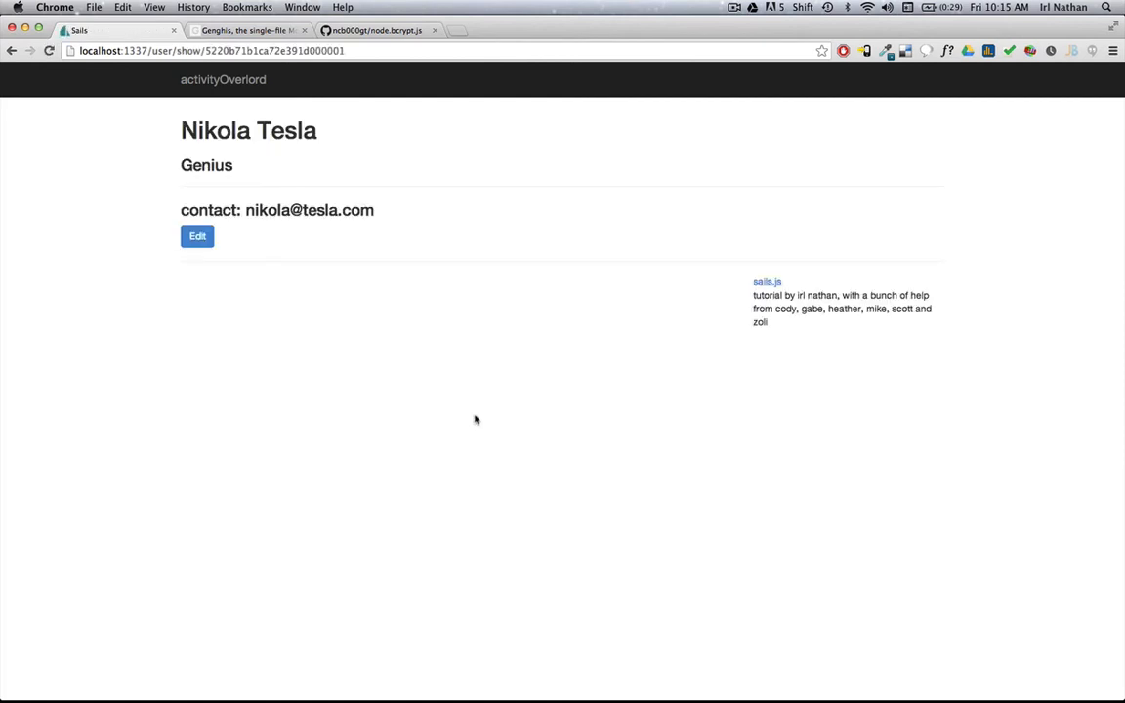
mouse_move(191, 61)
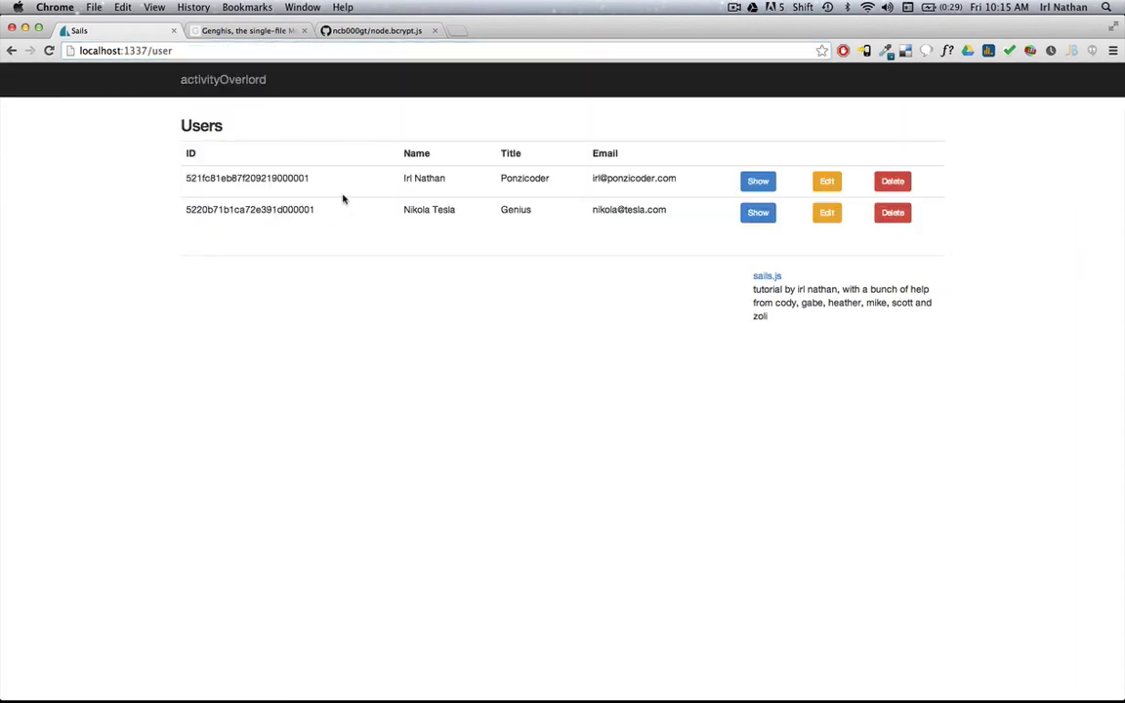
mouse_move(504, 231)
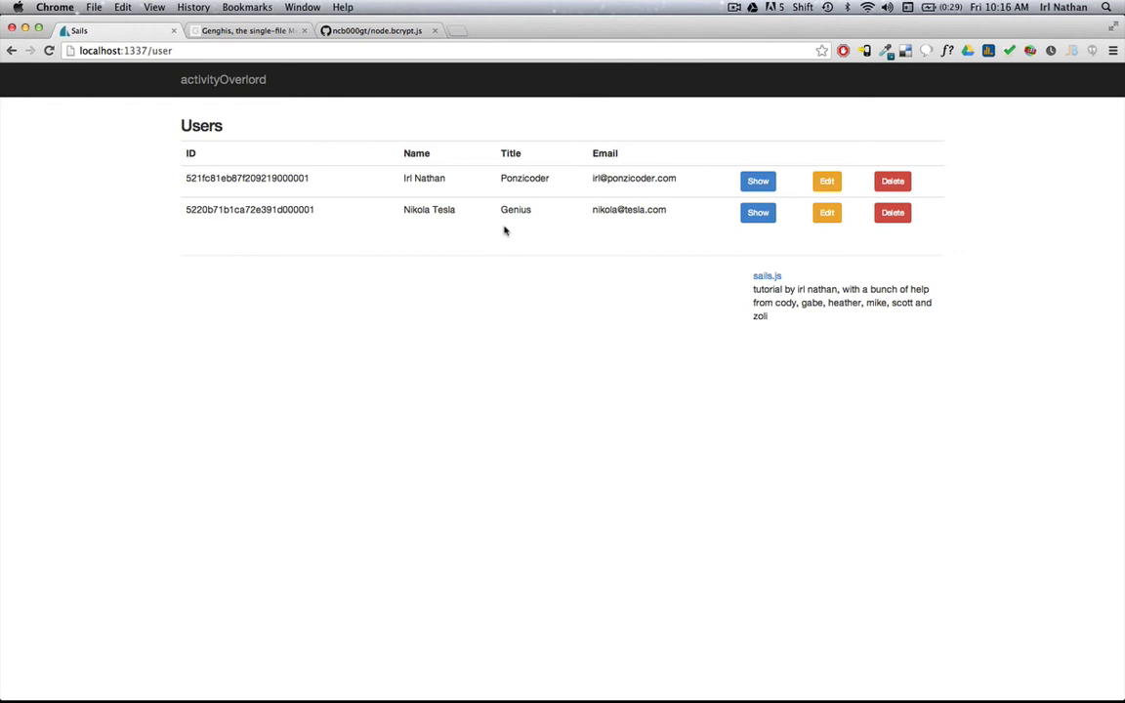
mouse_move(356, 86)
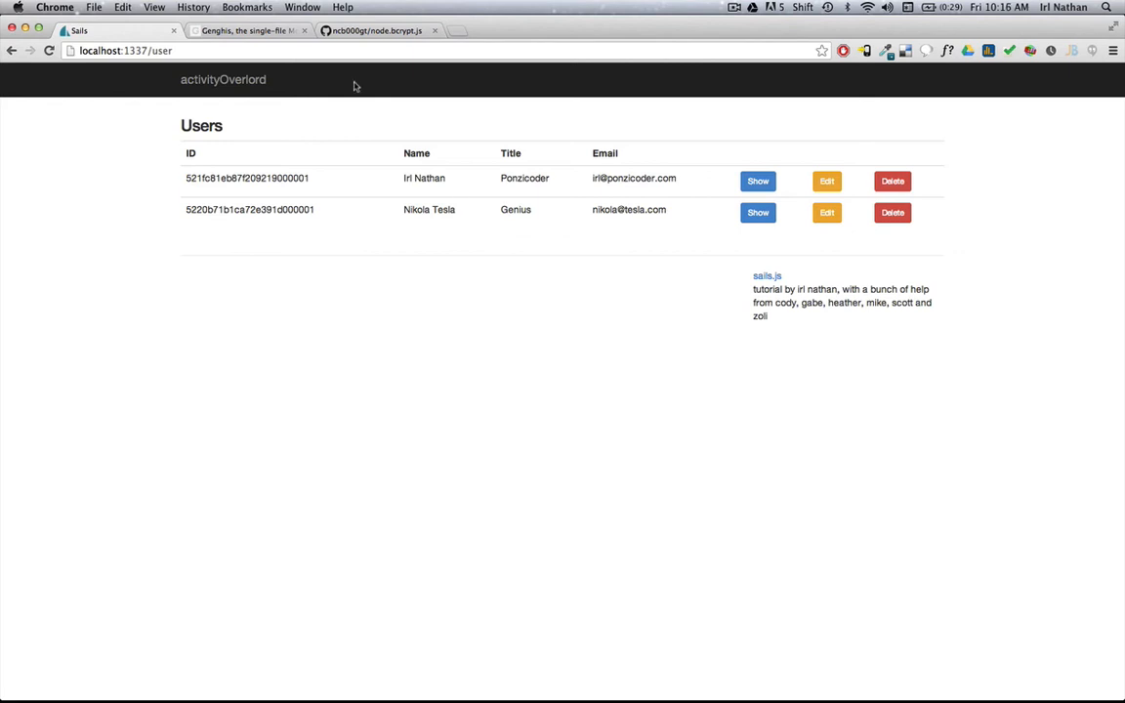
- Switch Chrome from the Users list to the Genghis admin page
left_click(246, 32)
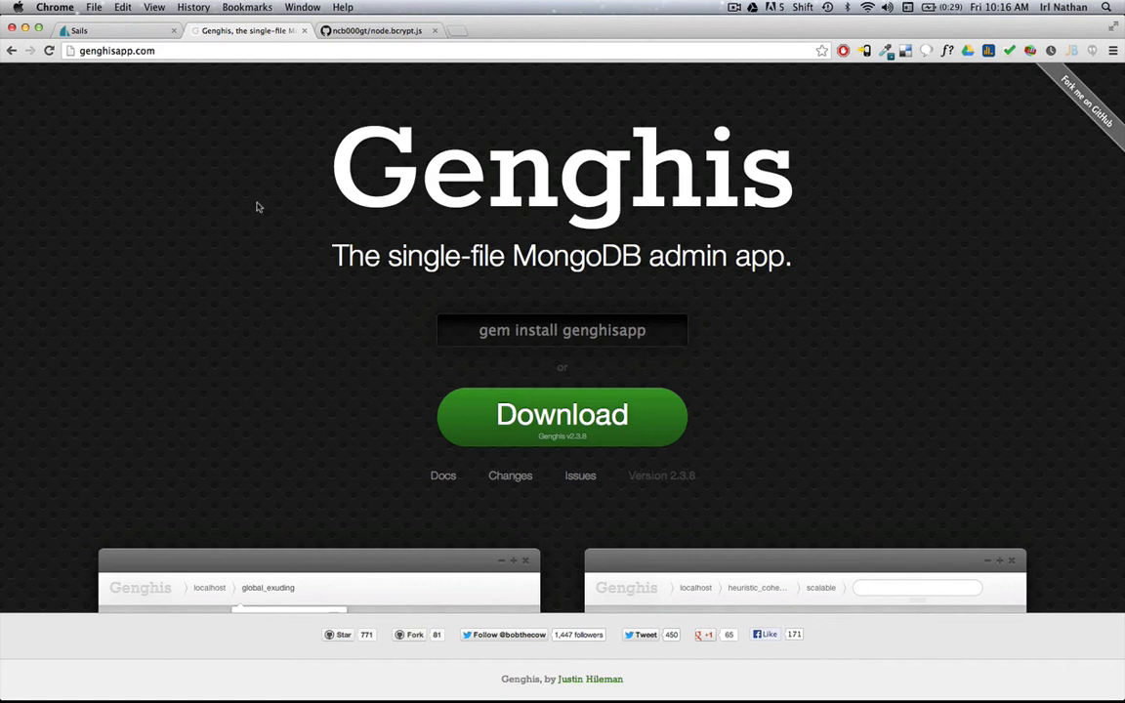
mouse_move(243, 295)
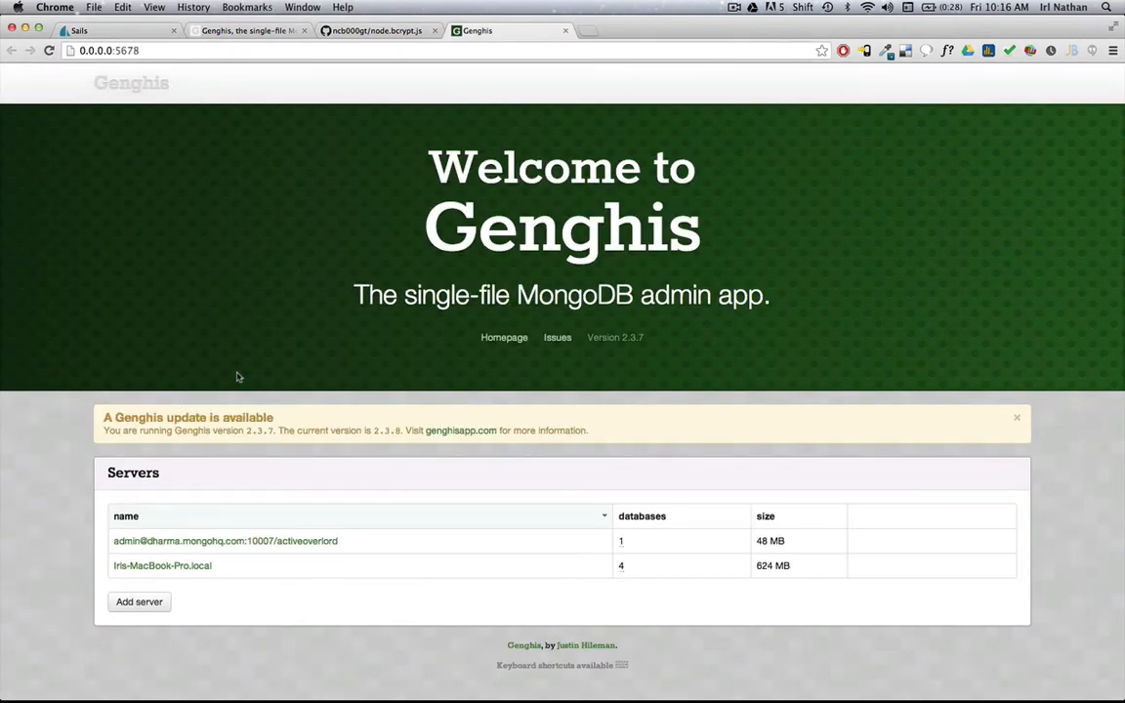
- Browse the local server's activityoverlord database to its user collection documents
left_click(162, 566)
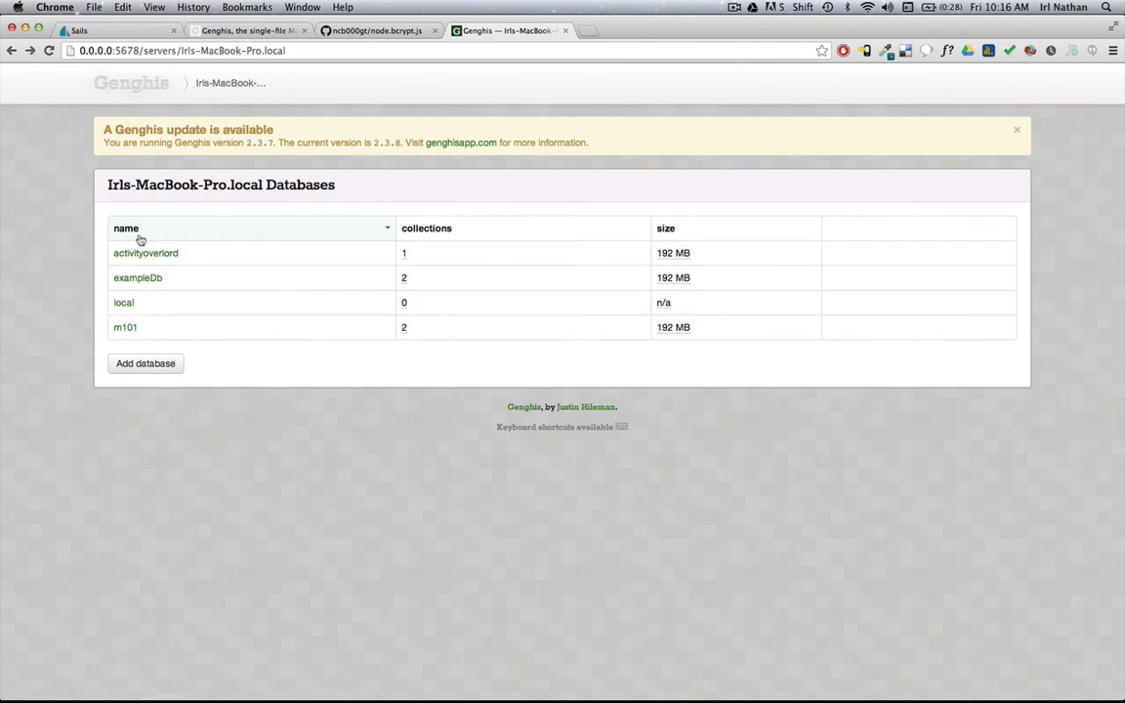
left_click(145, 254)
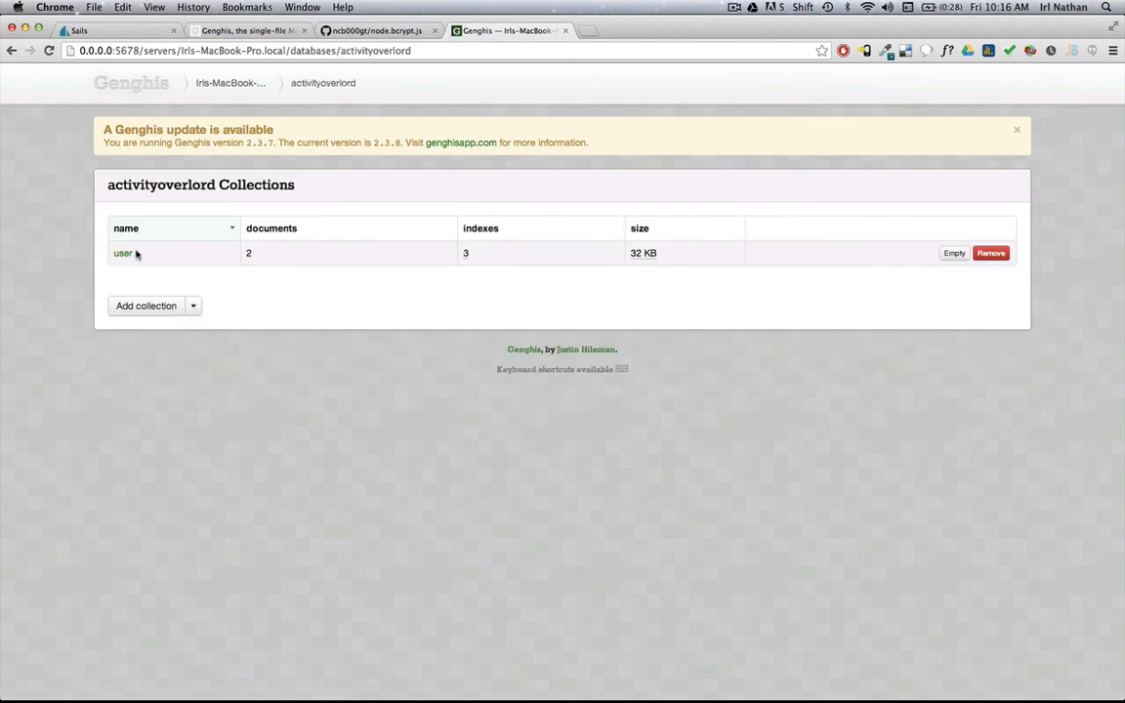
left_click(123, 254)
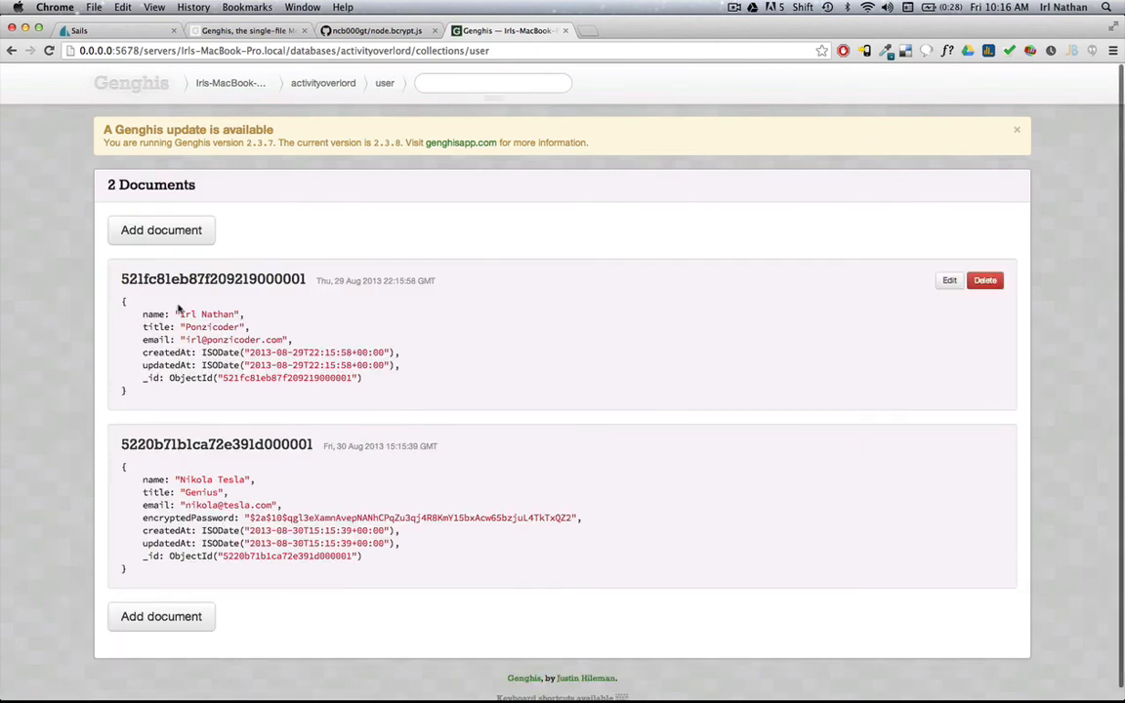
mouse_move(204, 399)
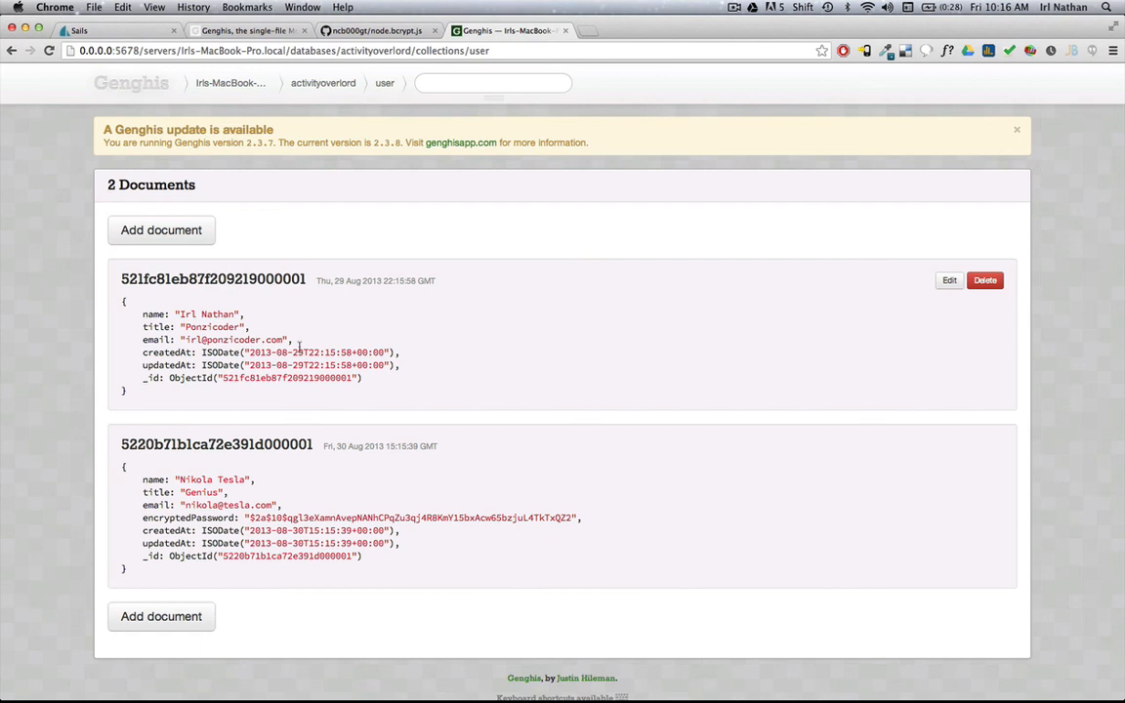
mouse_move(314, 340)
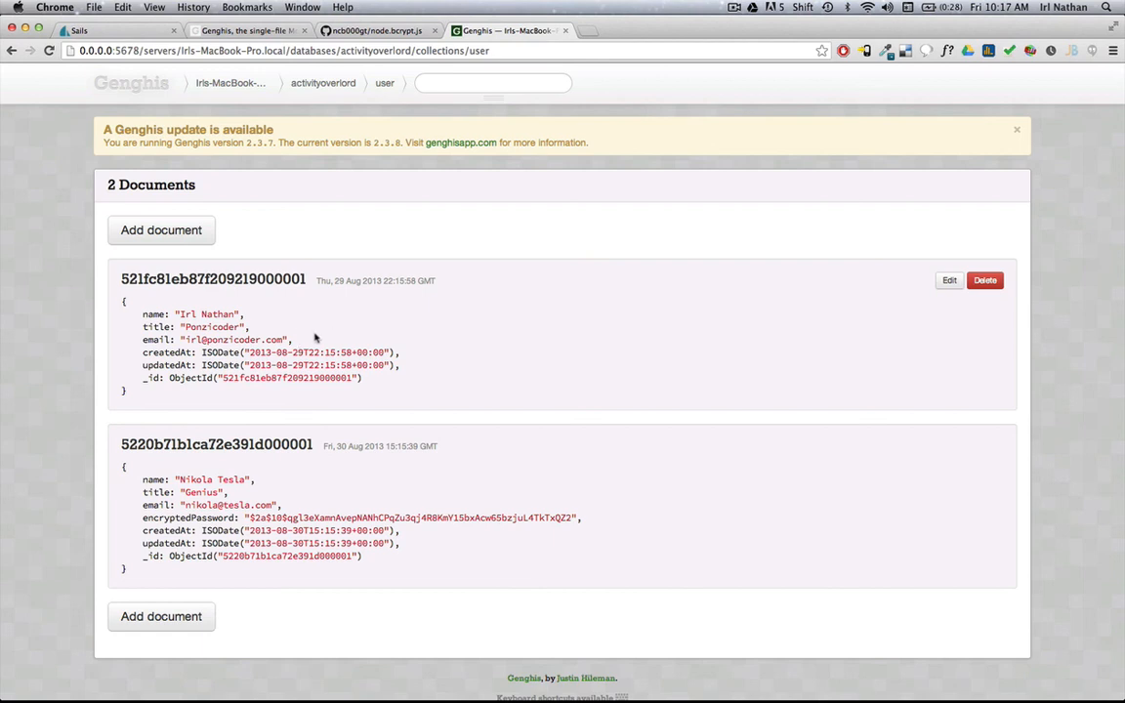
mouse_move(336, 508)
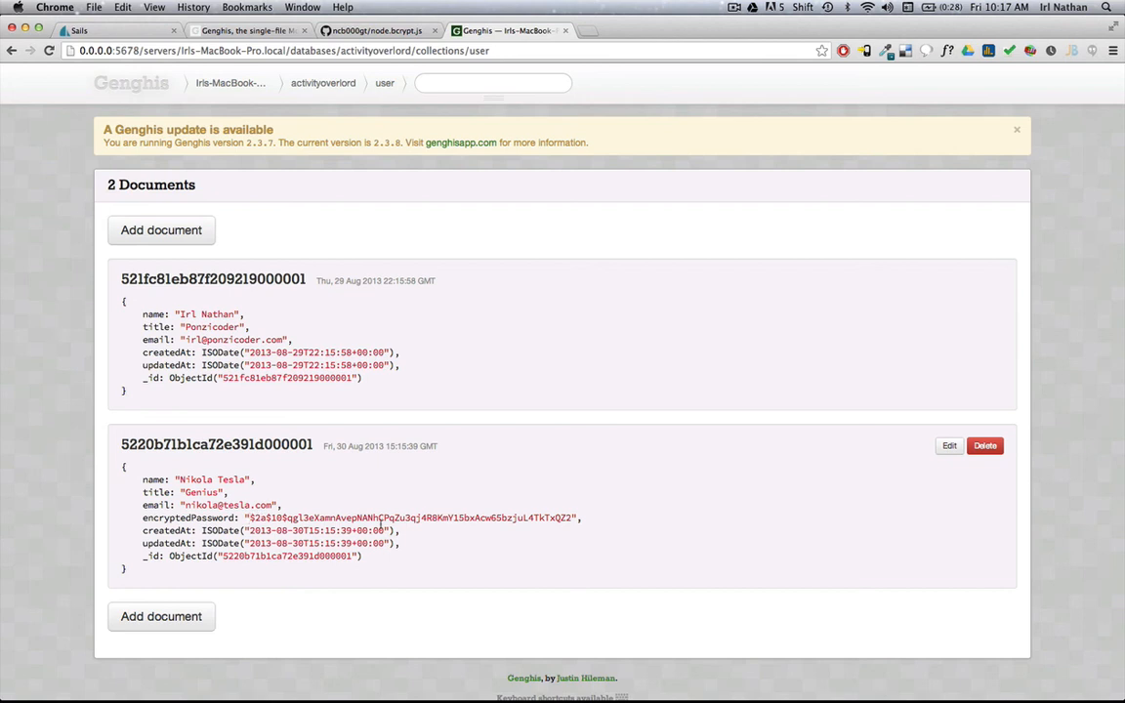
mouse_move(615, 322)
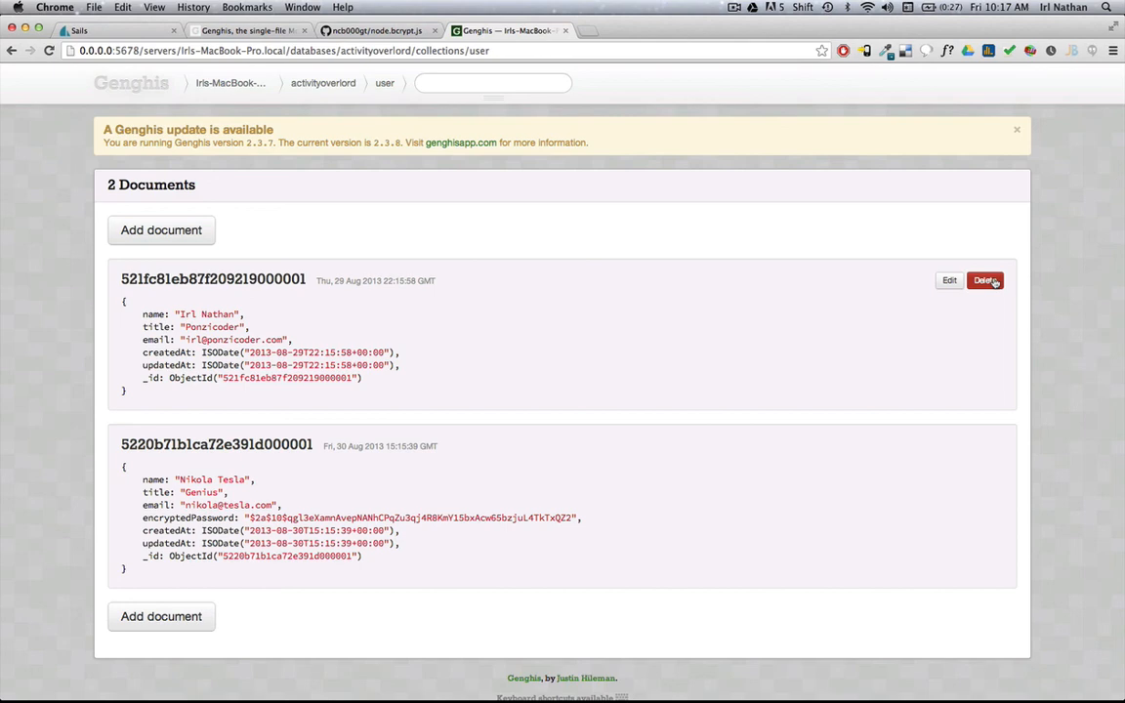
- Permanently delete the older Ponzicoder user document, leaving only Nikola Tesla
left_click(984, 281)
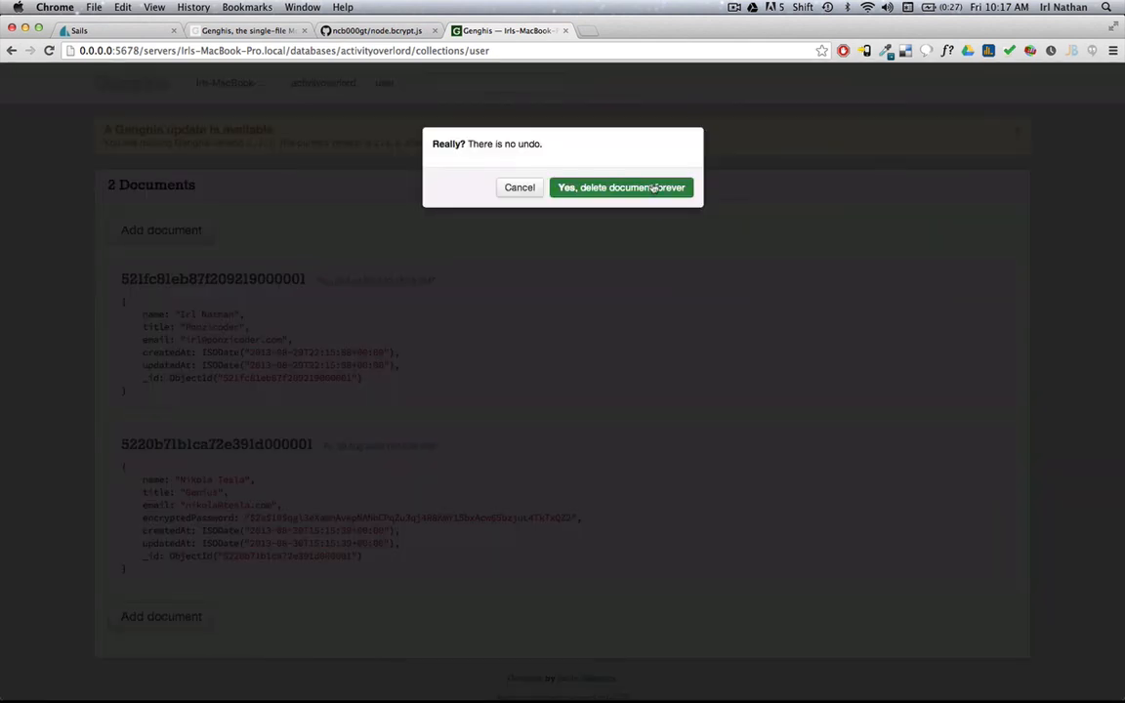
left_click(621, 187)
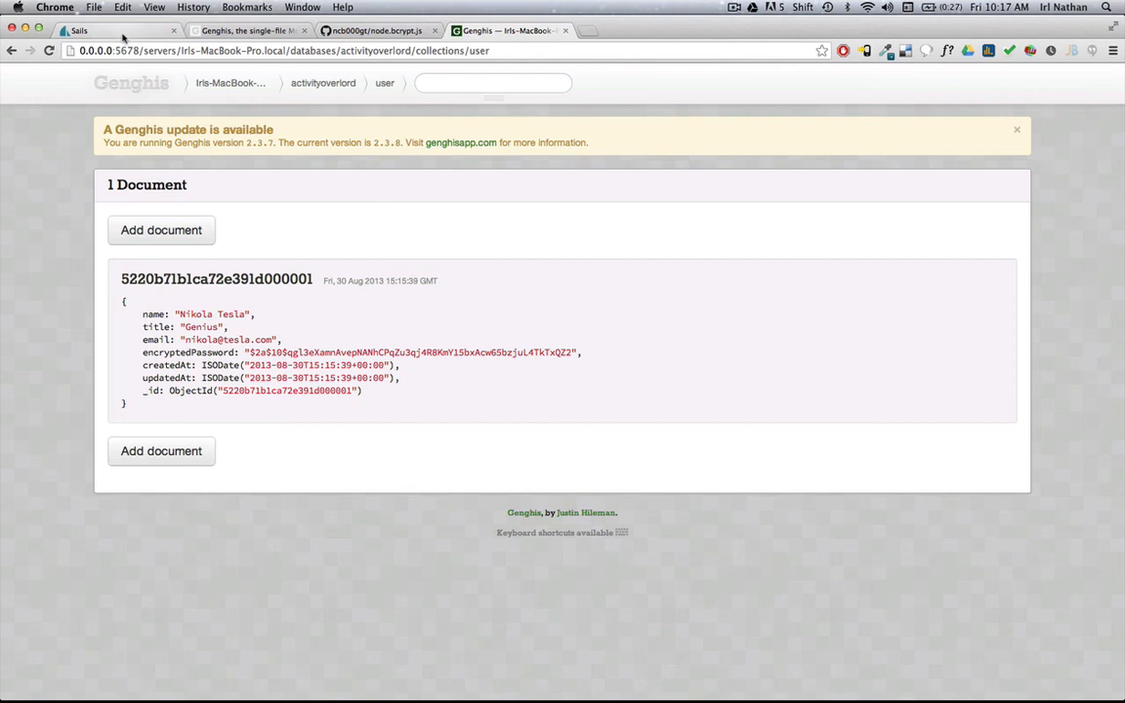